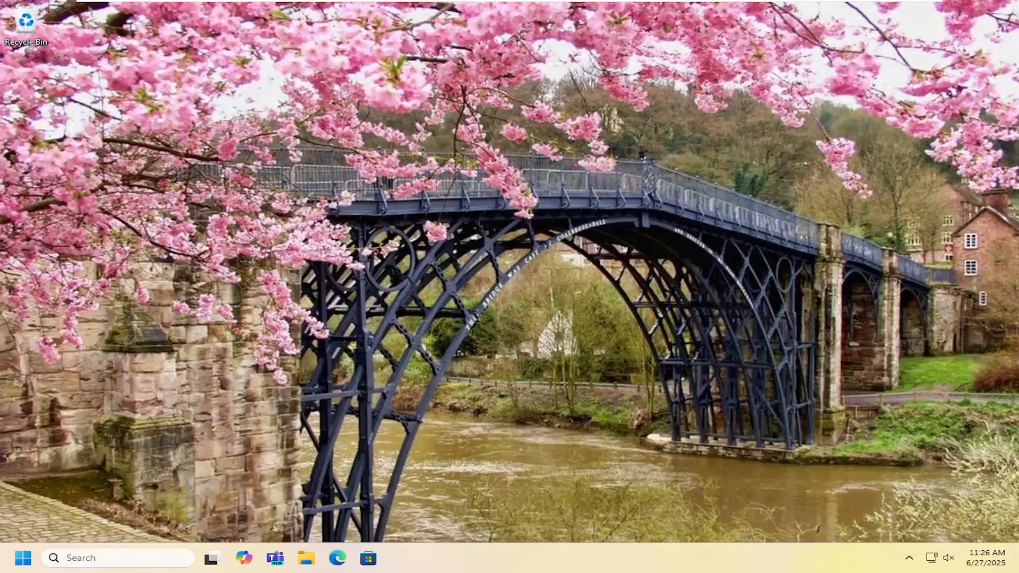
pyautogui.moveTo(306, 557)
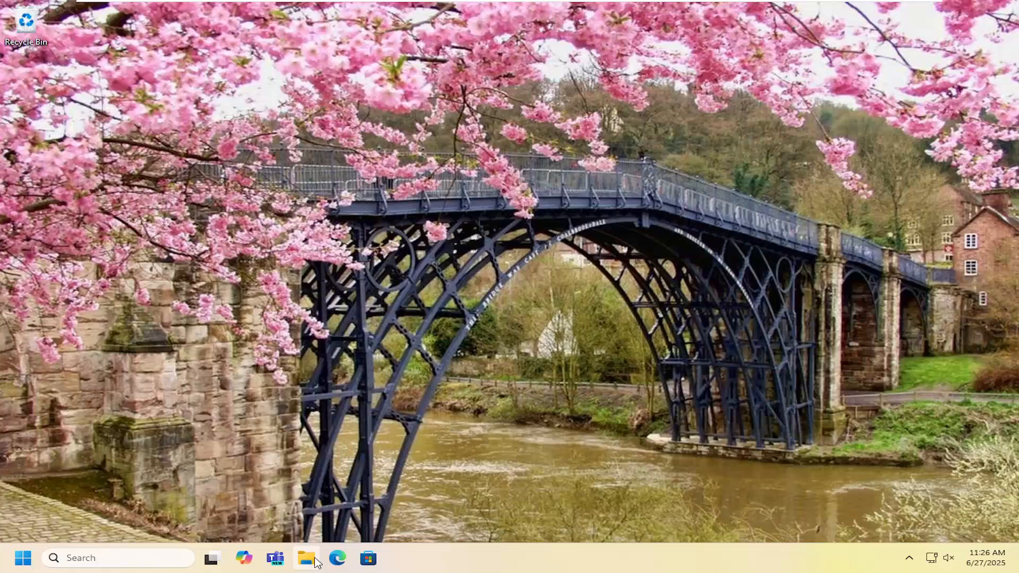
# Search Google for 'hp deskjet 2132 drivers' from the Edge address bar
pyautogui.click(337, 557)
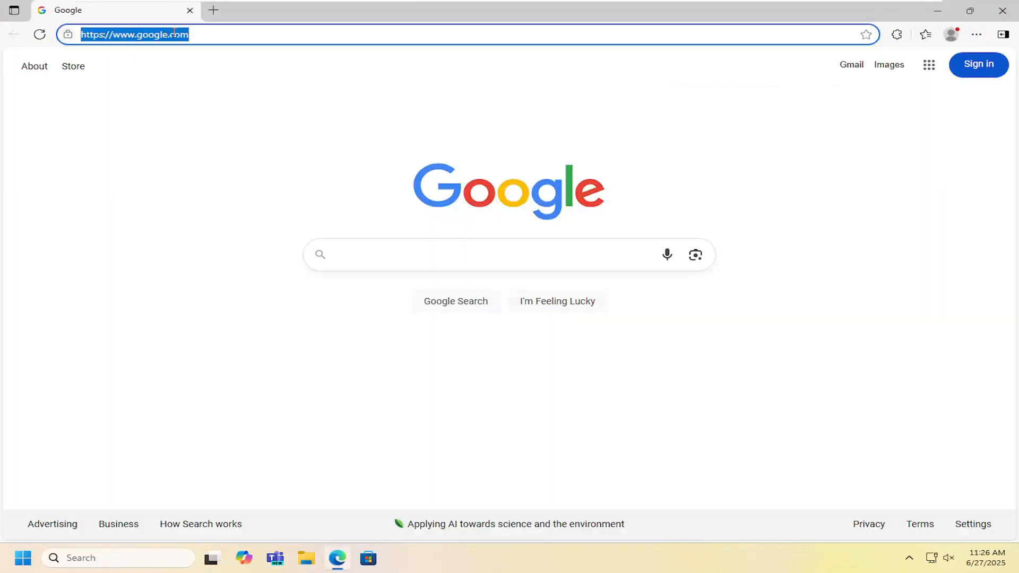
pyautogui.write('hp deskjet')
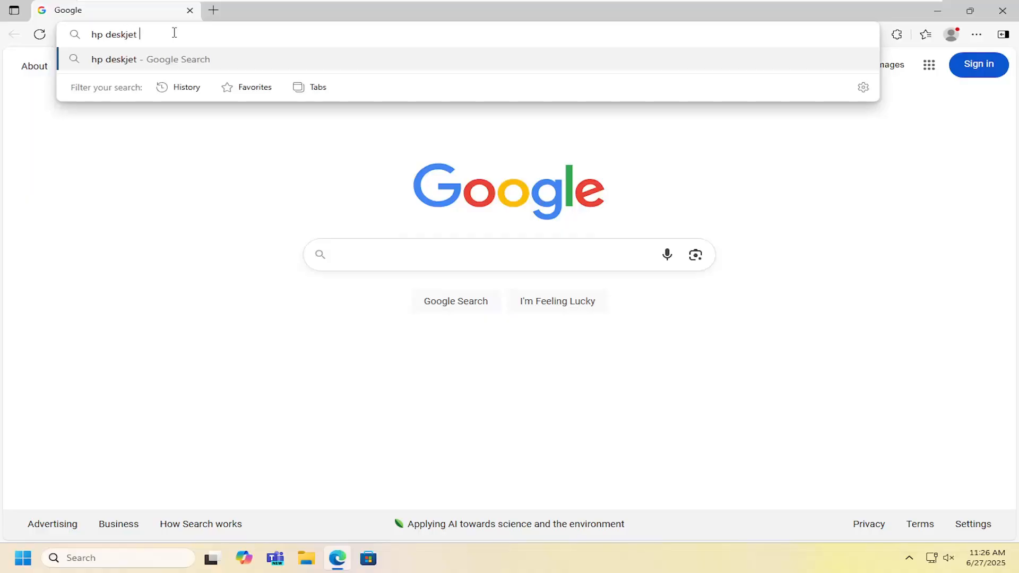
pyautogui.write('2132')
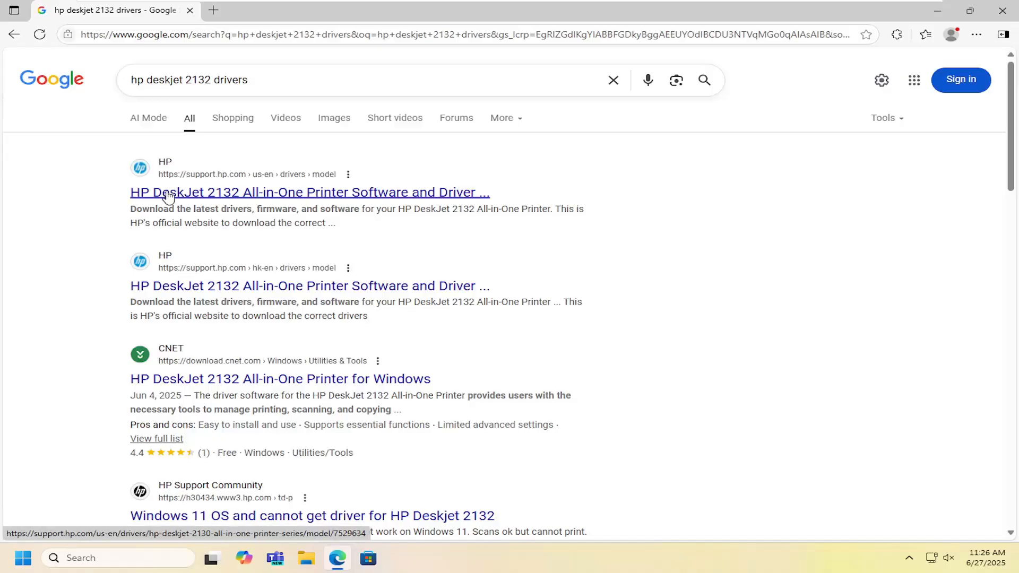
pyautogui.moveTo(224, 201)
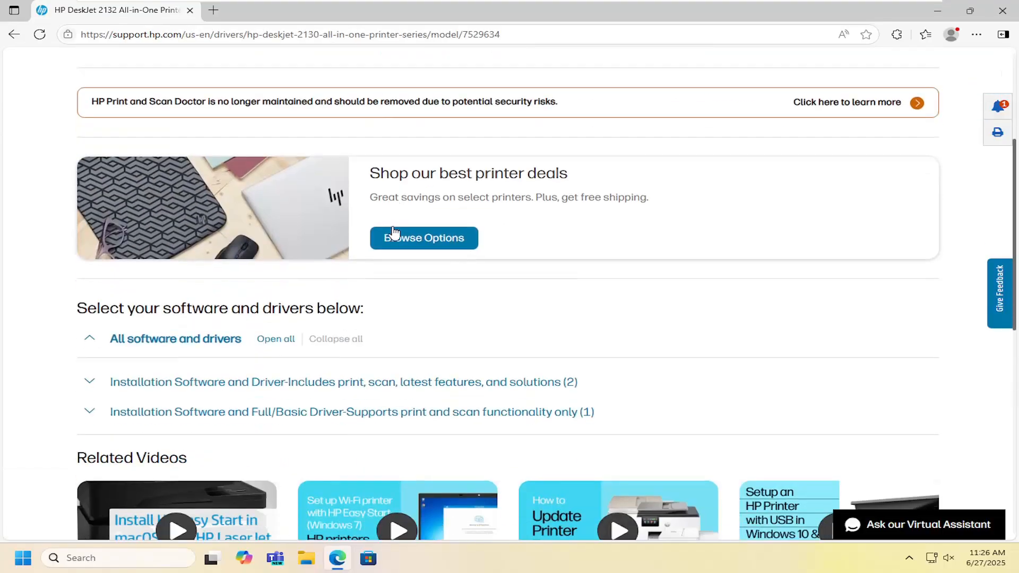
# Expand the full/basic driver category and download the DeskJet 2130 series Print and Scan Driver
pyautogui.scroll(-3)
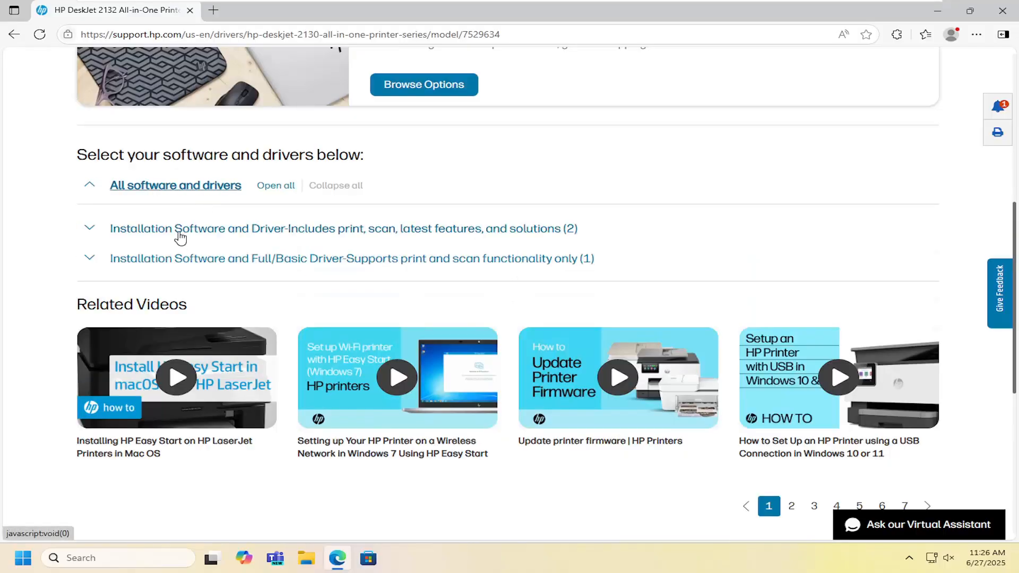
pyautogui.click(342, 228)
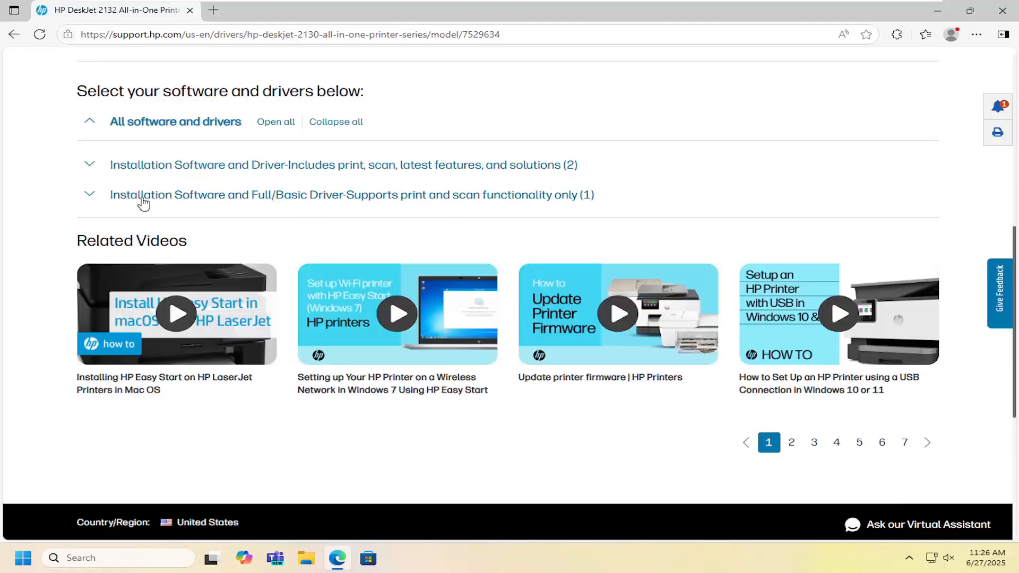
pyautogui.moveTo(305, 199)
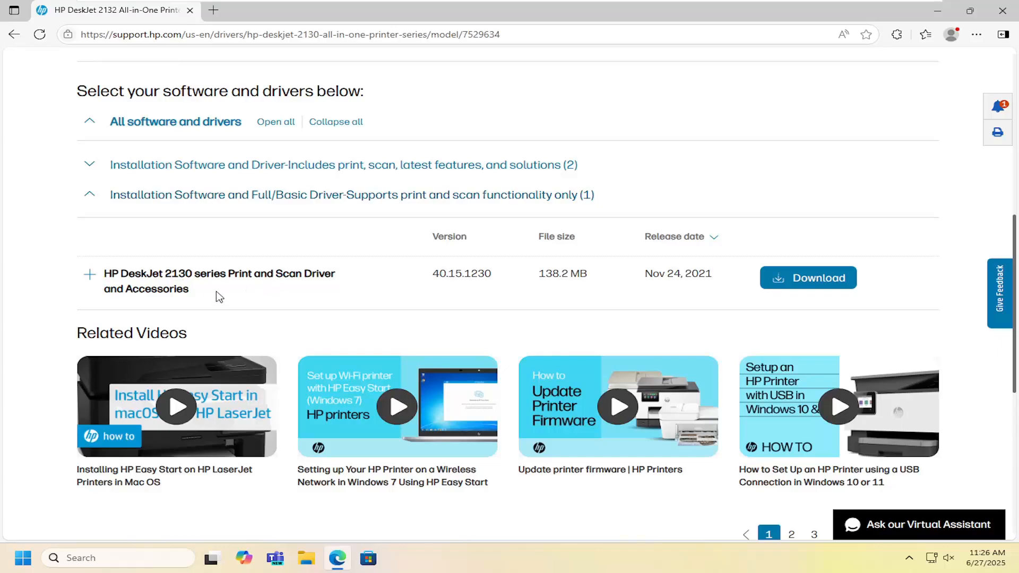
pyautogui.click(806, 277)
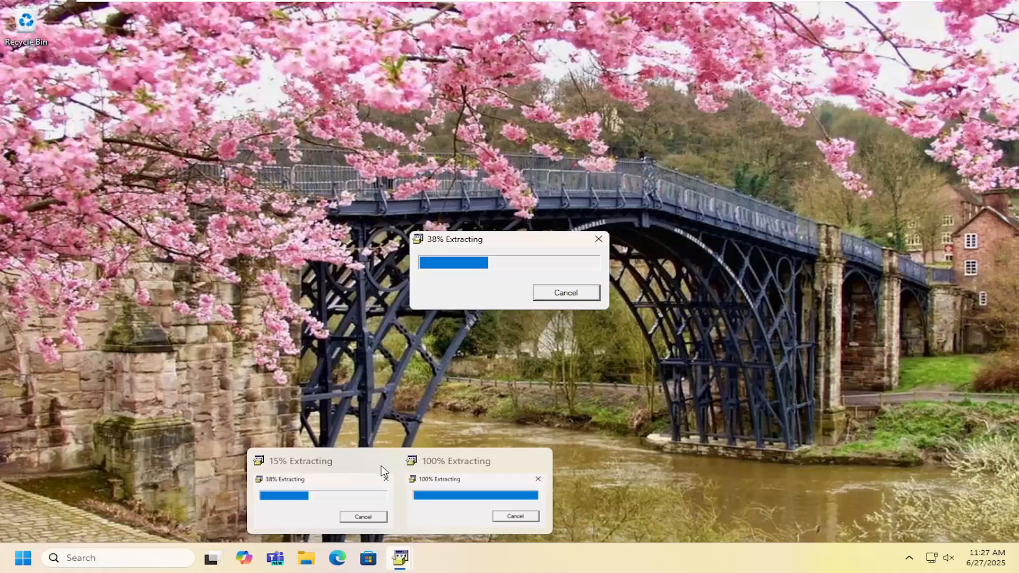
# Cancel the duplicate extraction and allow the HP installer through User Account Control
pyautogui.click(565, 292)
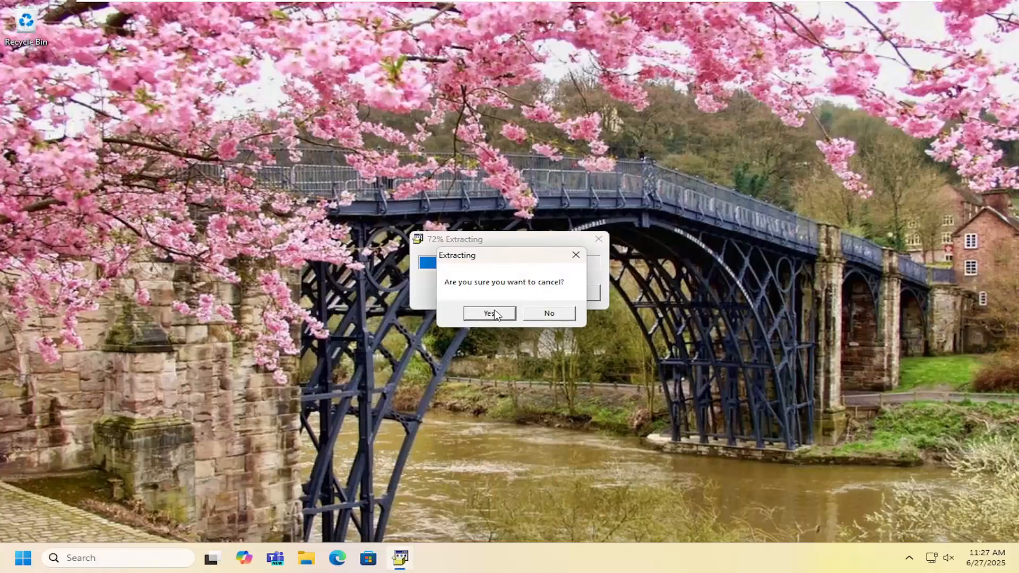
pyautogui.click(487, 312)
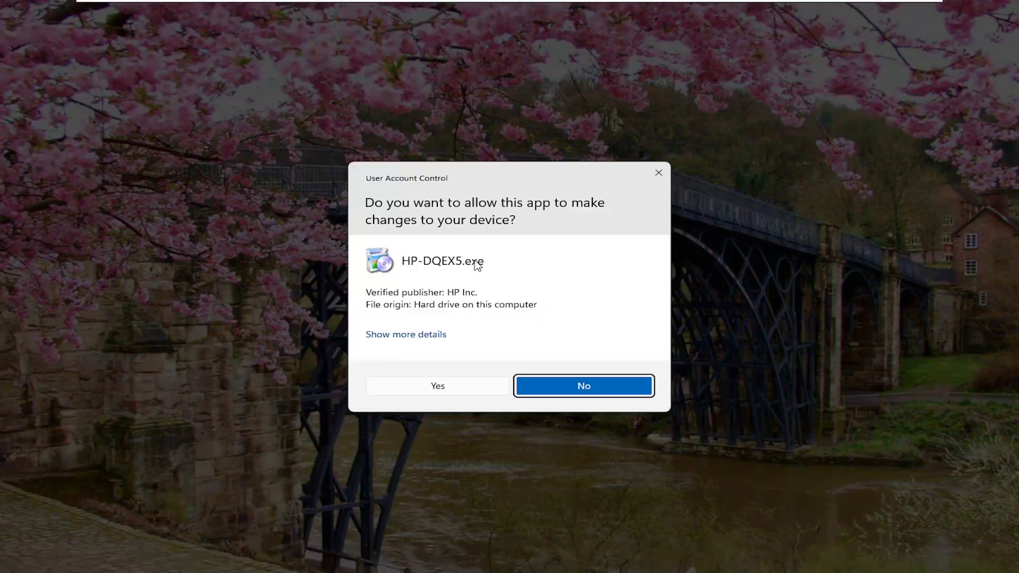
pyautogui.click(583, 386)
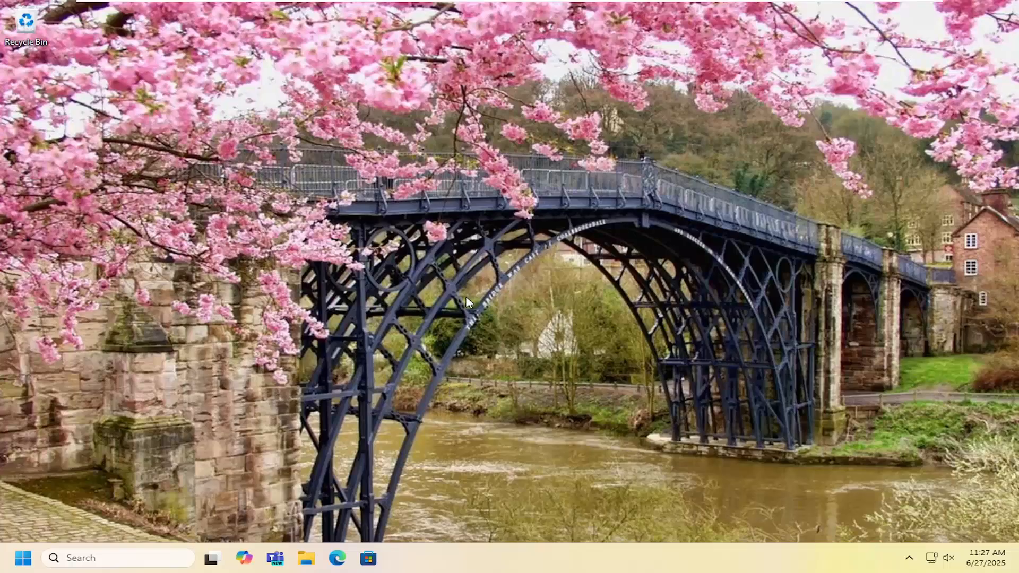
pyautogui.click(400, 557)
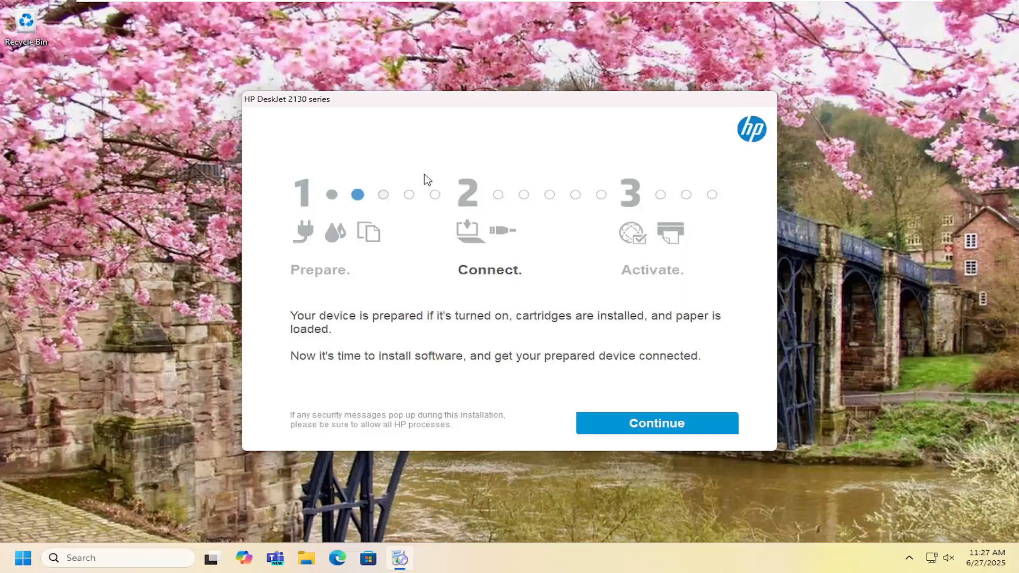
# Continue past the preparation overview to the Software Selections page
pyautogui.click(656, 424)
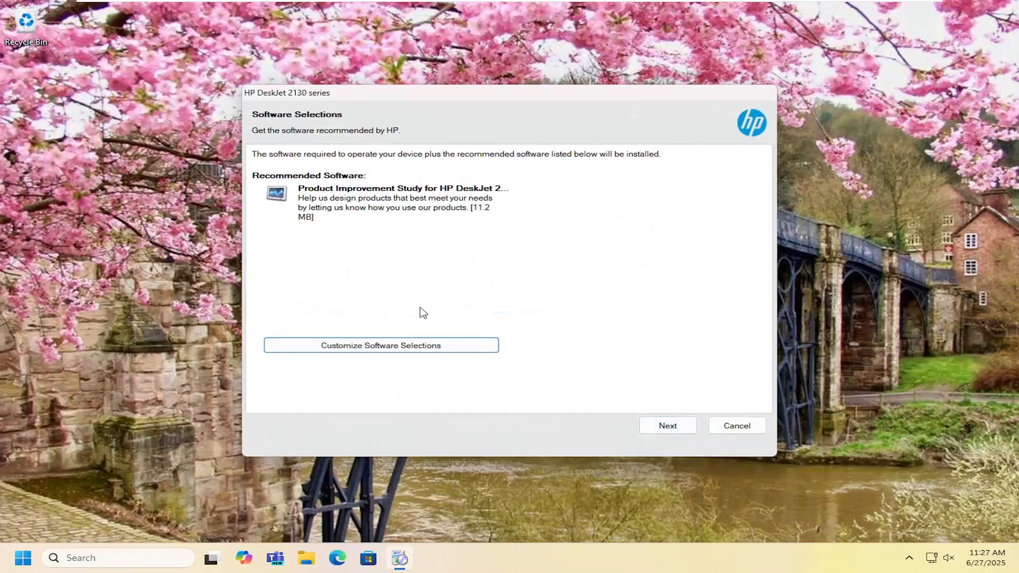
pyautogui.moveTo(413, 242)
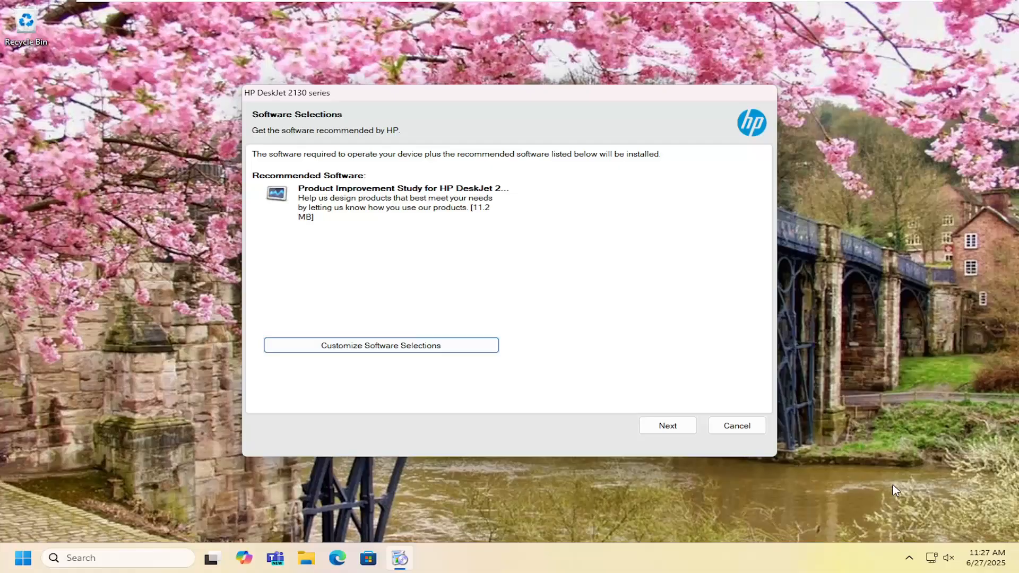
pyautogui.moveTo(697, 401)
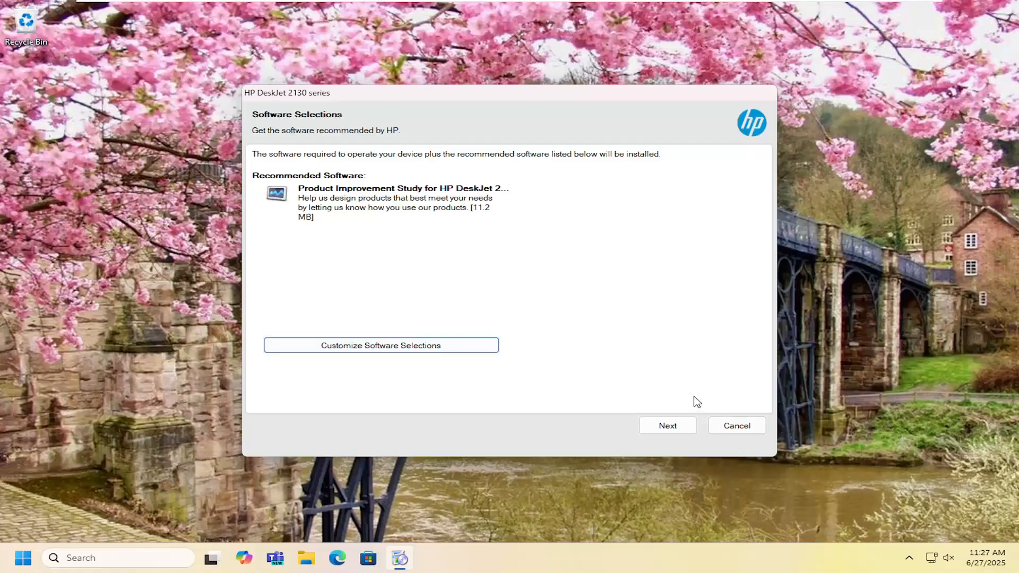
pyautogui.moveTo(1017, 557)
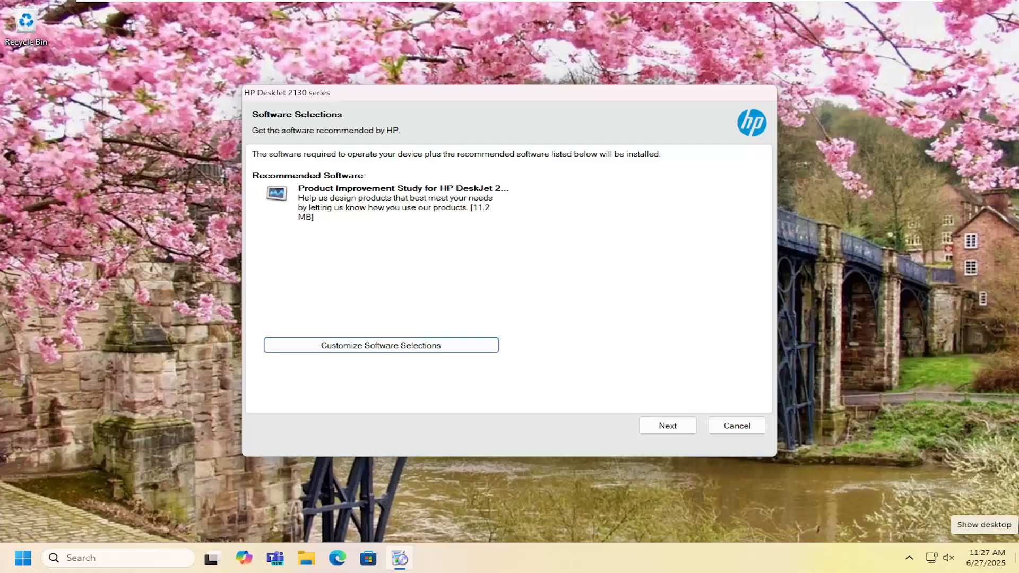